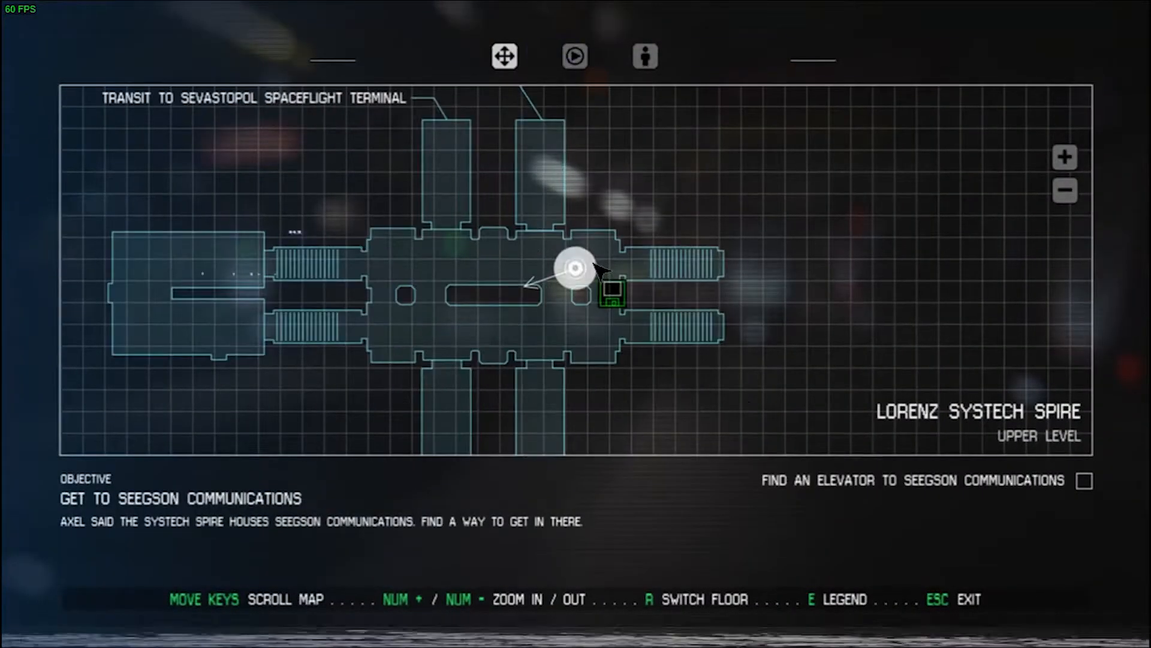
Step: Close the station map and reach the Transit Station rewire terminal
key("Escape")
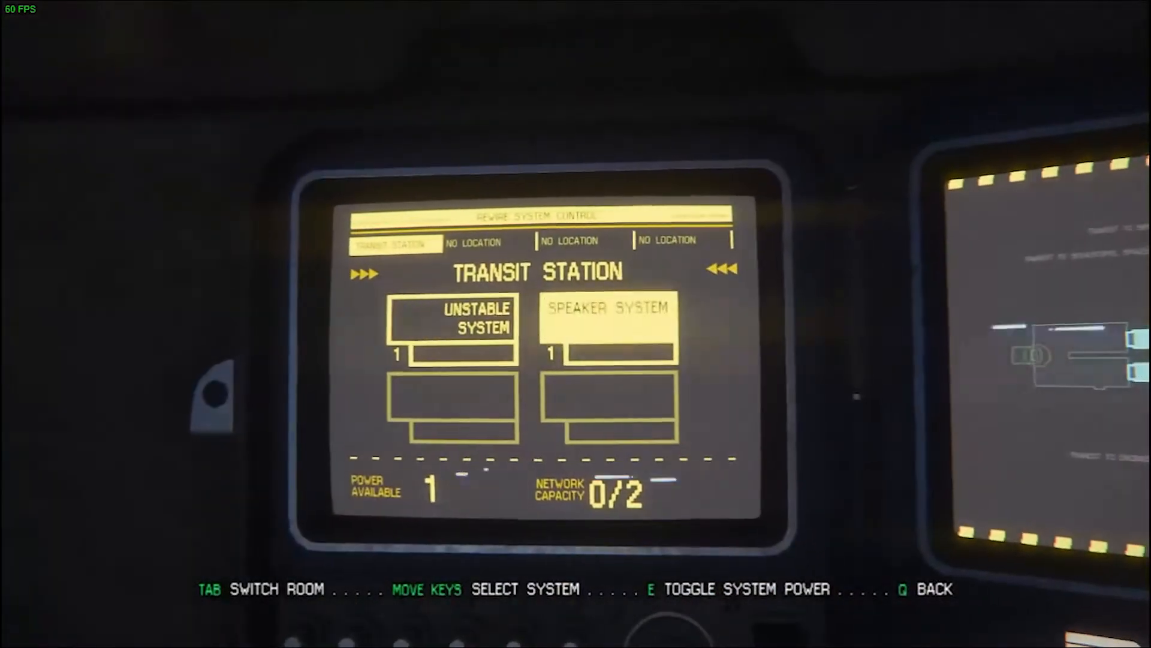
Step: Power on the Speaker System with the single available unit and leave the panel
key("e")
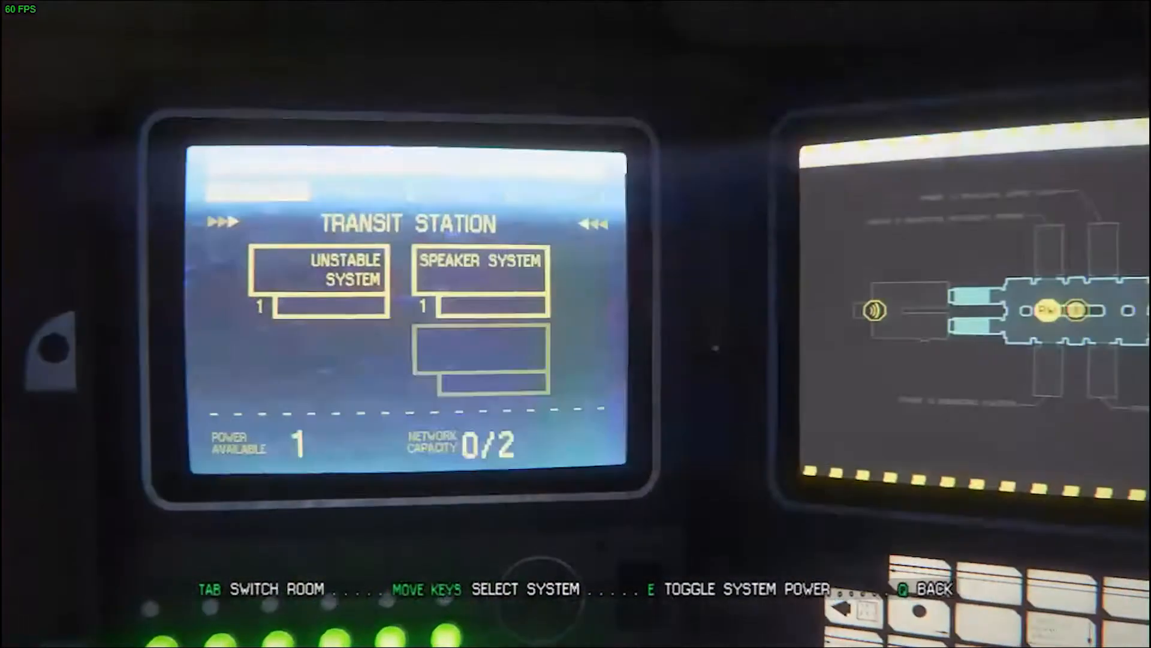
key("e")
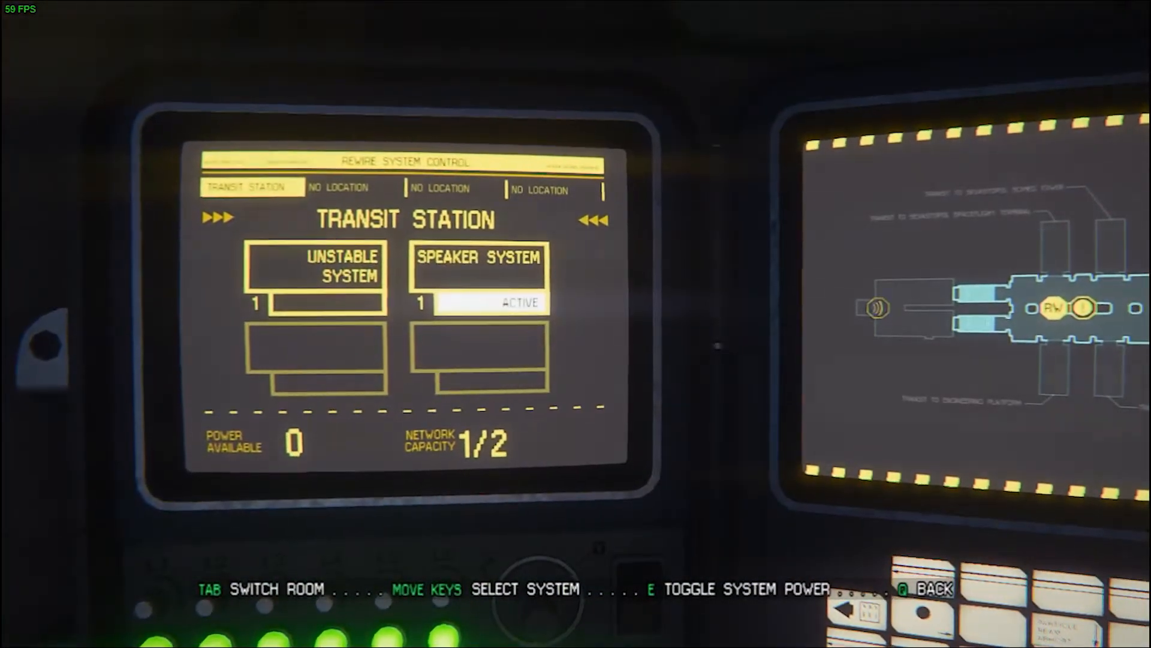
key("e")
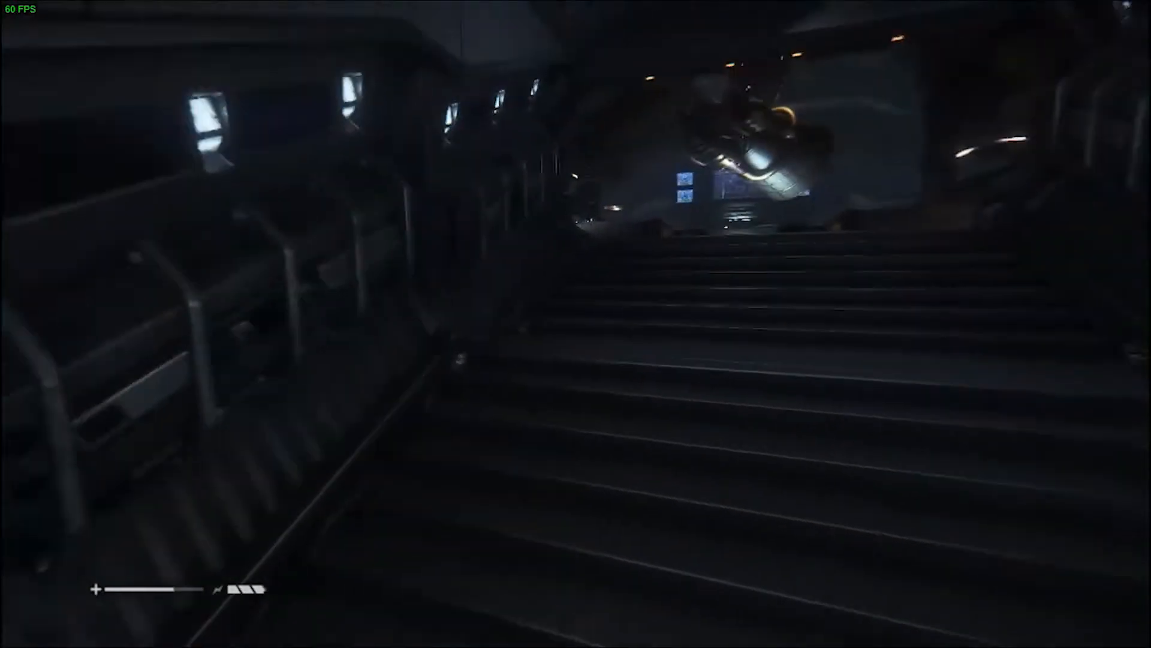
mouse_move(575, 324)
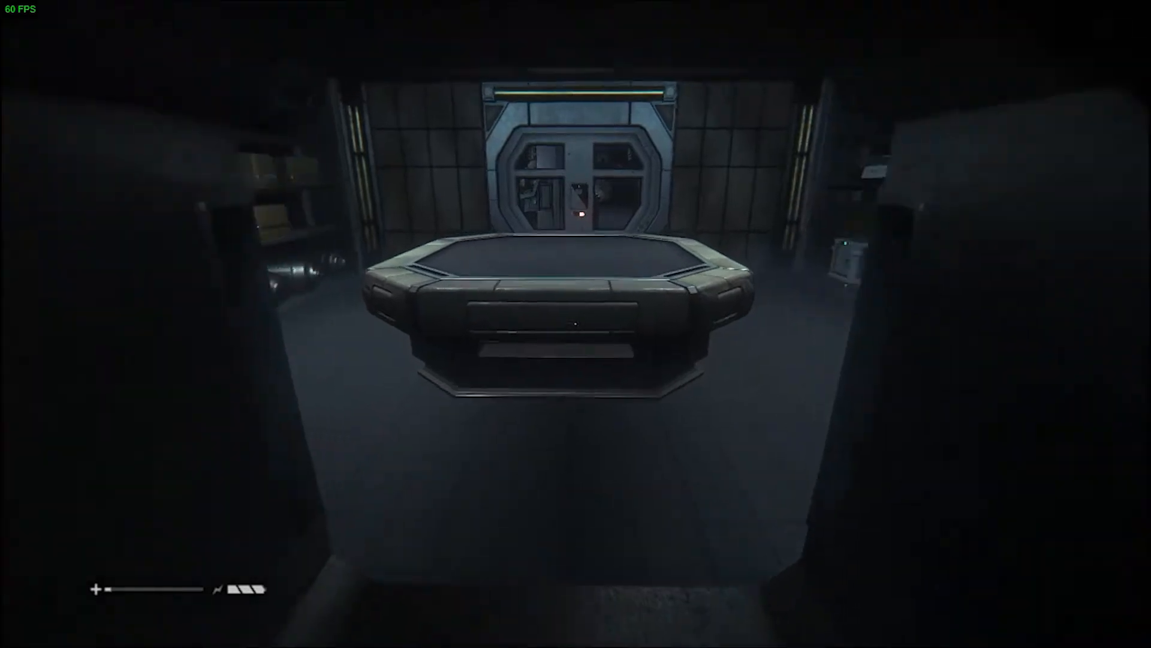
mouse_move(576, 324)
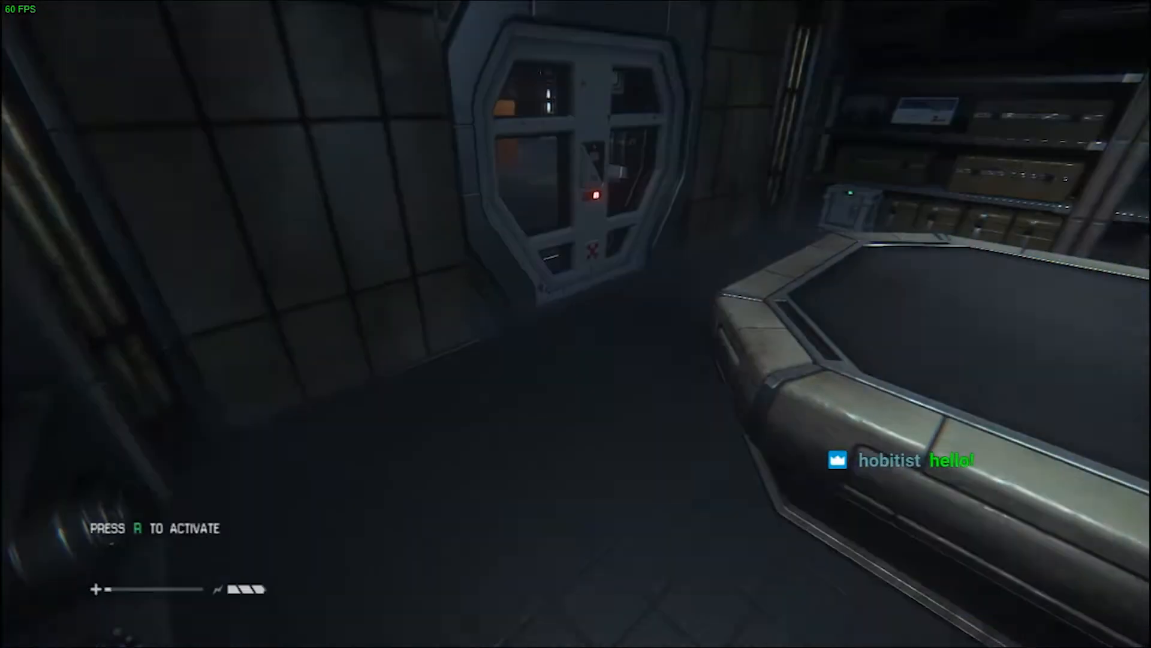
Step: Bring up the crafting screen on the Medikit recipe inside the storage room
key("r")
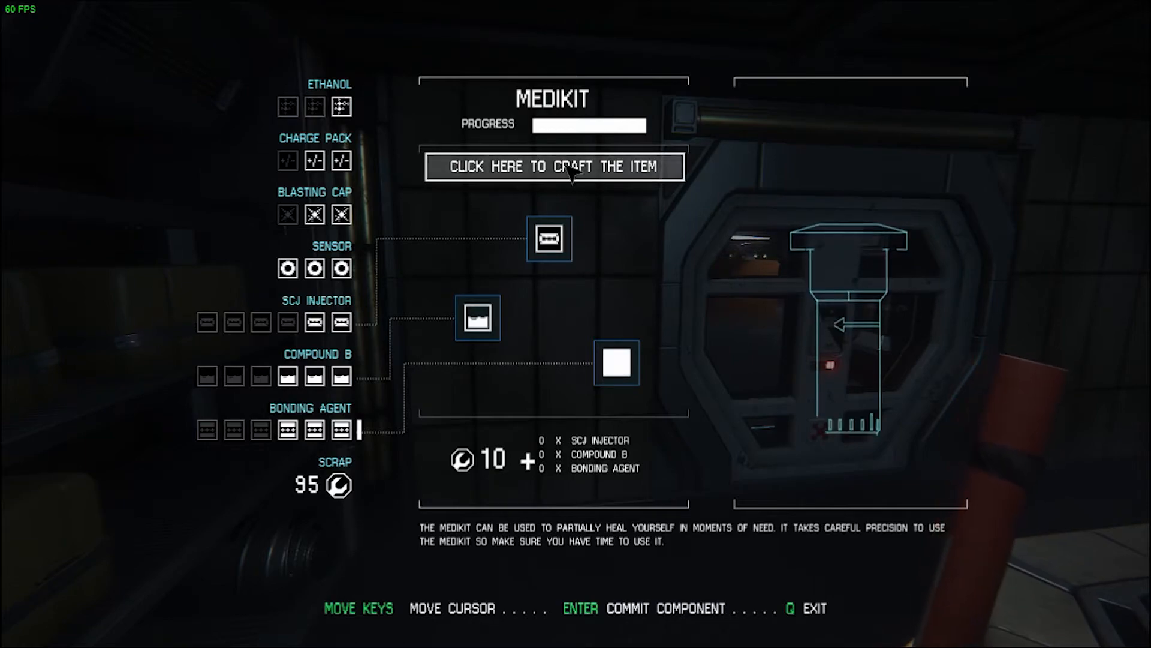
left_click(552, 166)
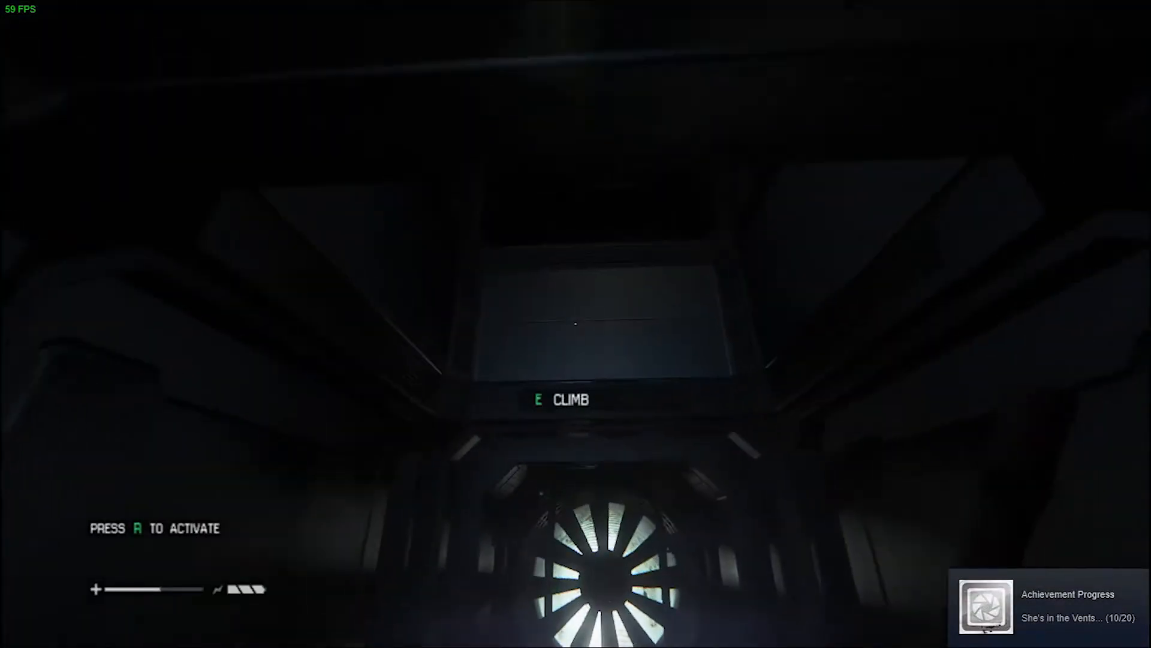
Step: Climb up into the vent opening
key("e")
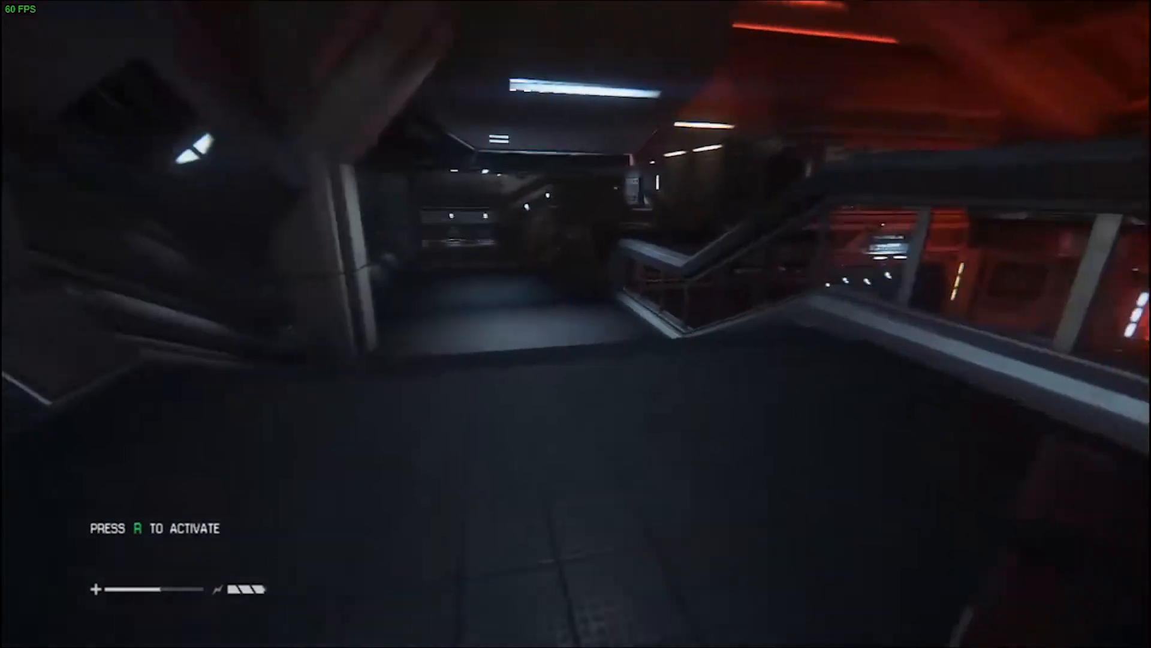
mouse_move(576, 323)
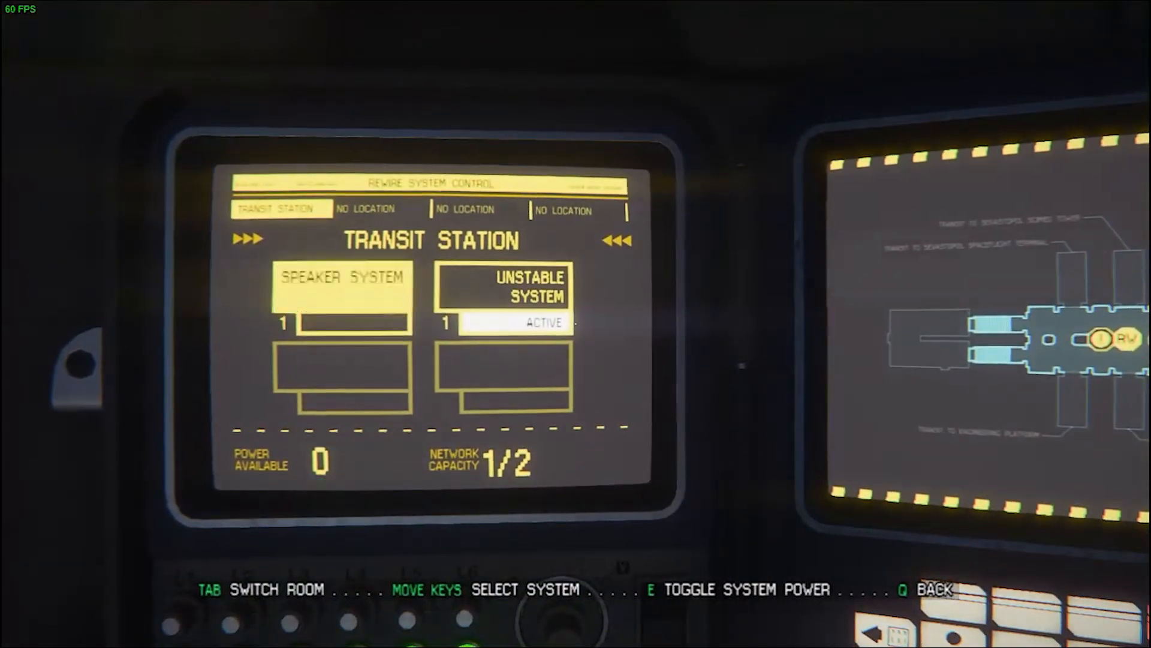
Step: Review the Transit Station systems and transit map at the rewire console
key("e")
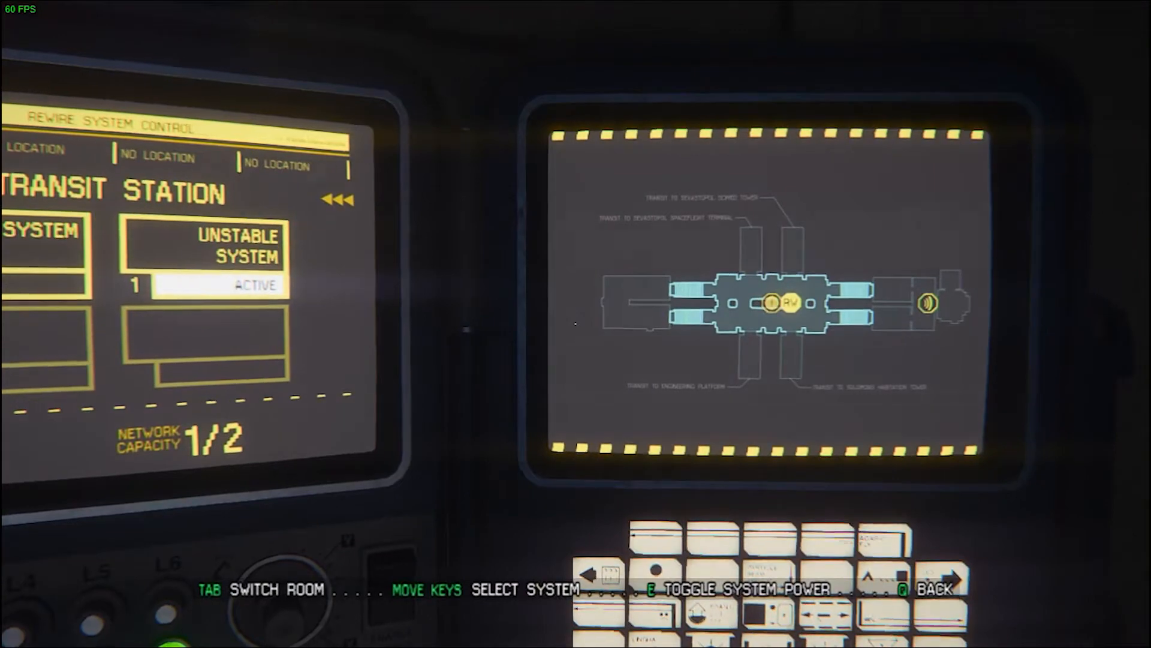
key("e")
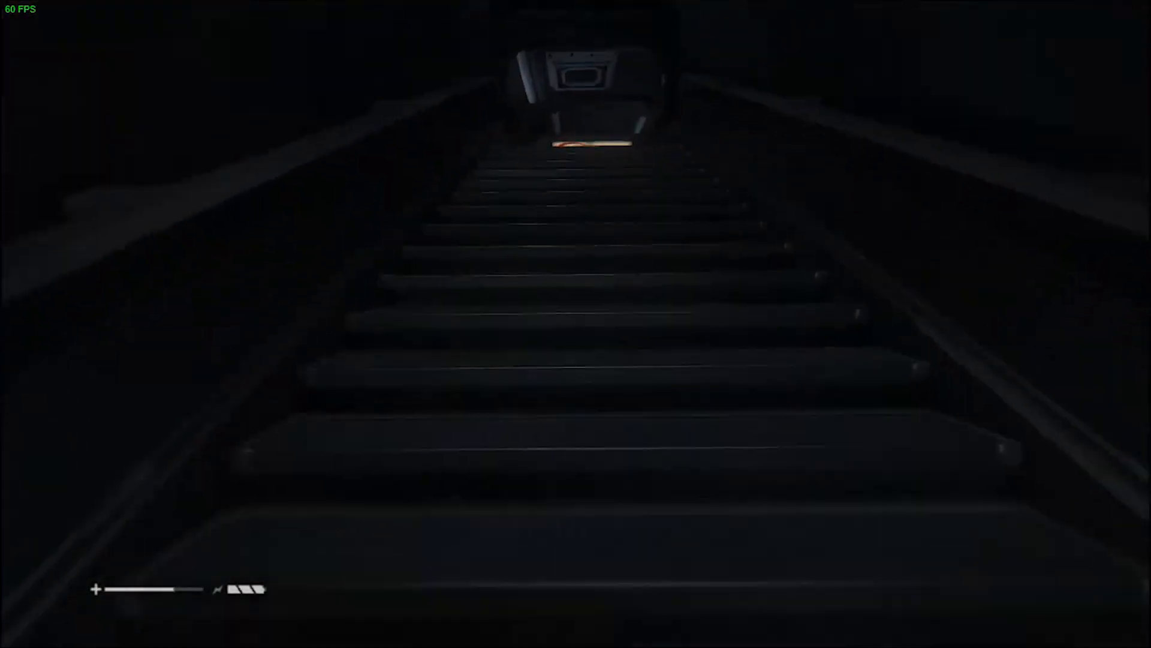
Step: Walk up the dark stairway to the sealed door panel
key("w")
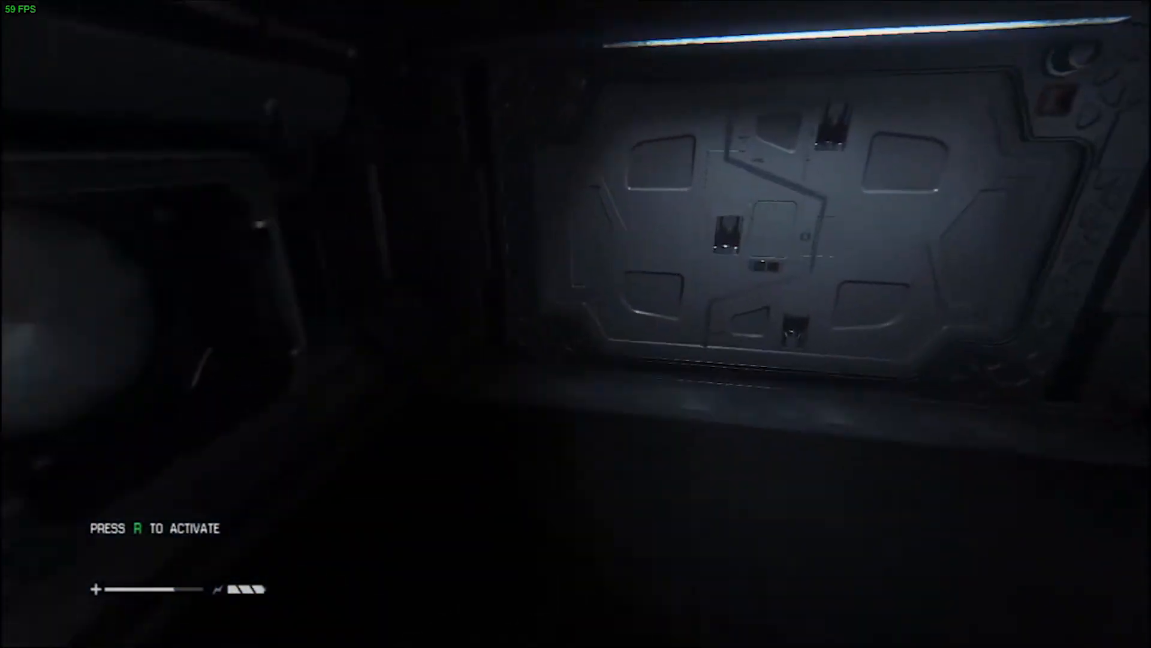
mouse_move(576, 324)
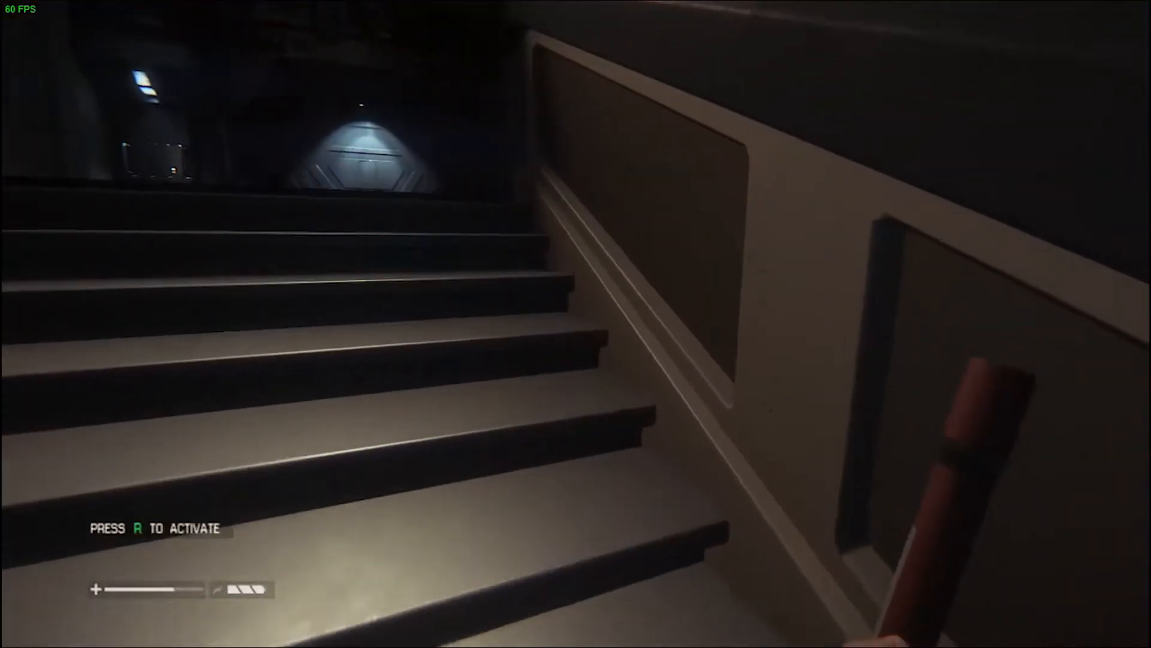
mouse_move(576, 323)
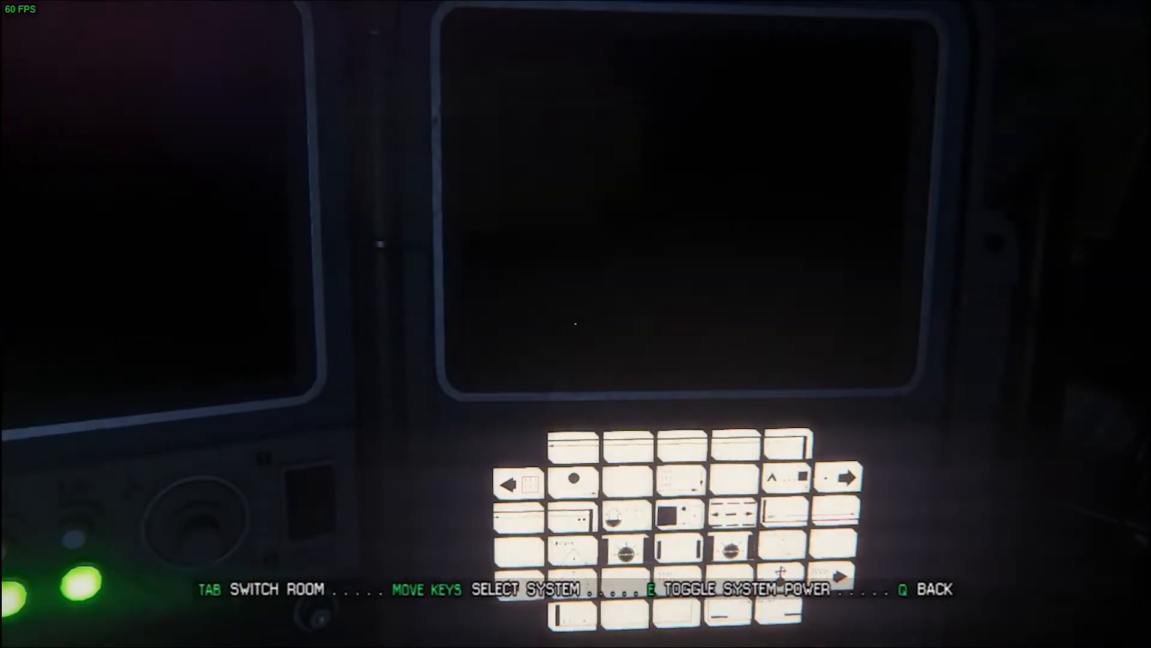
Step: Back out of the Systech Lobby rewire console and move on into the lounge
key("q")
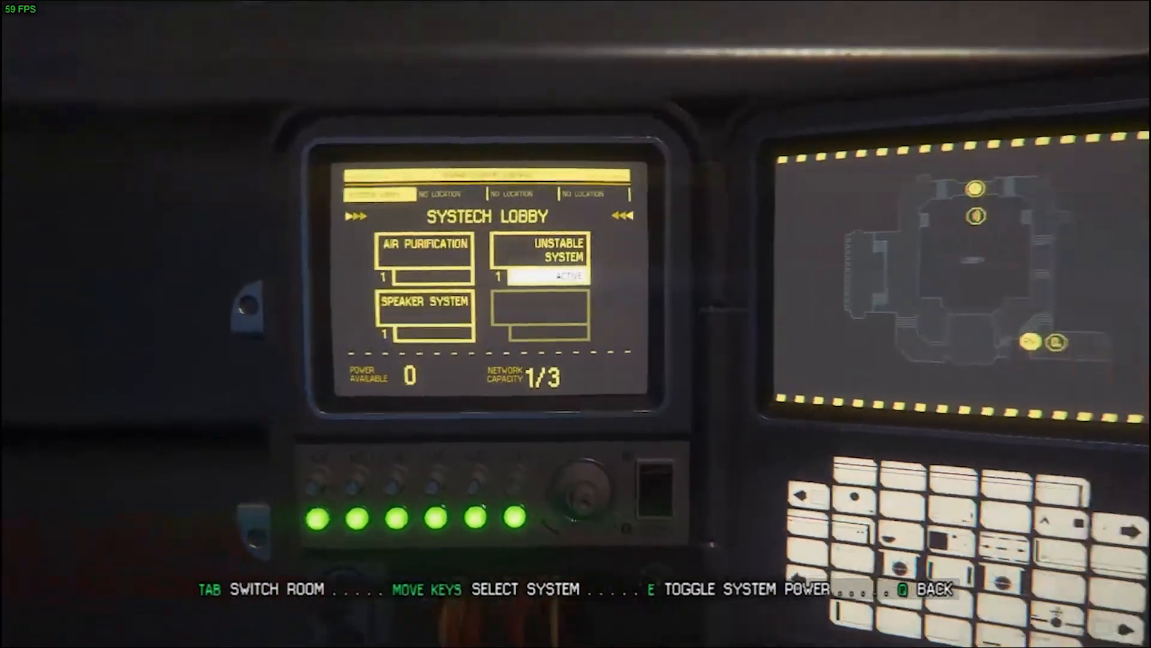
key("e")
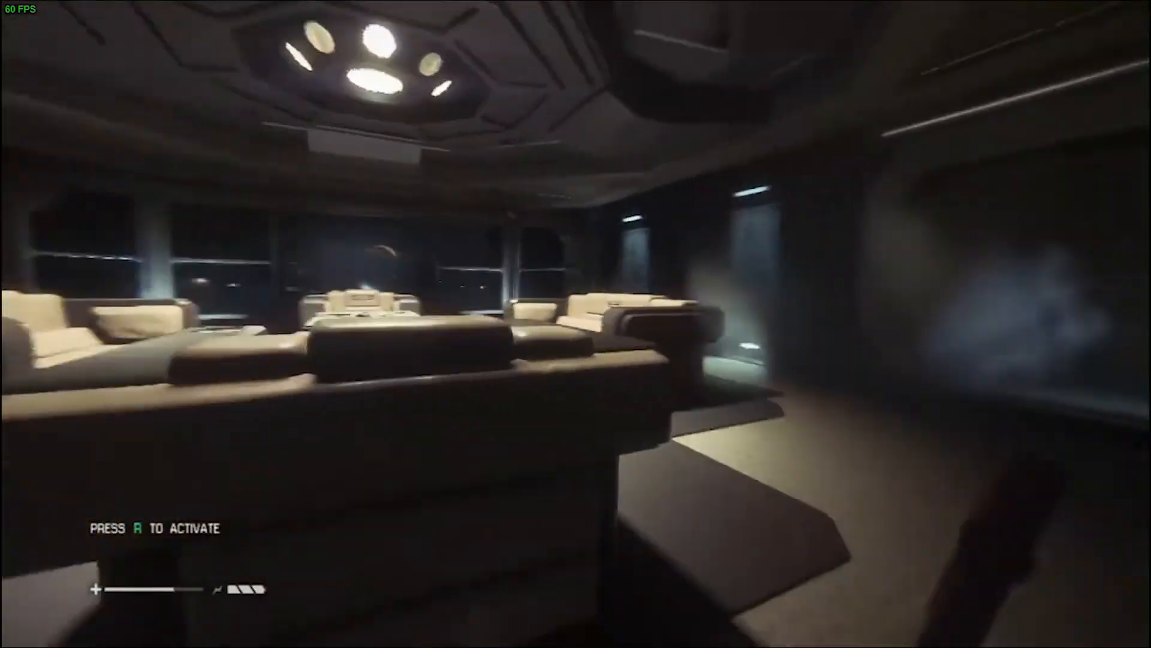
mouse_move(576, 324)
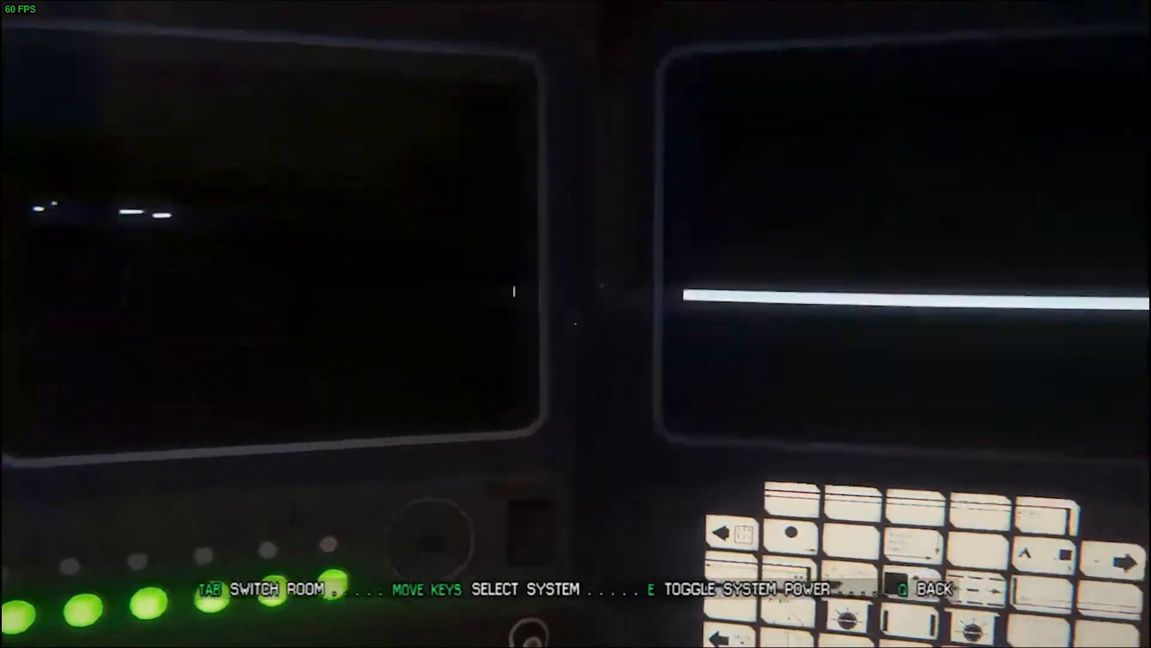
Step: Leave the lobby rewire terminal and face the circular iris door
key("q")
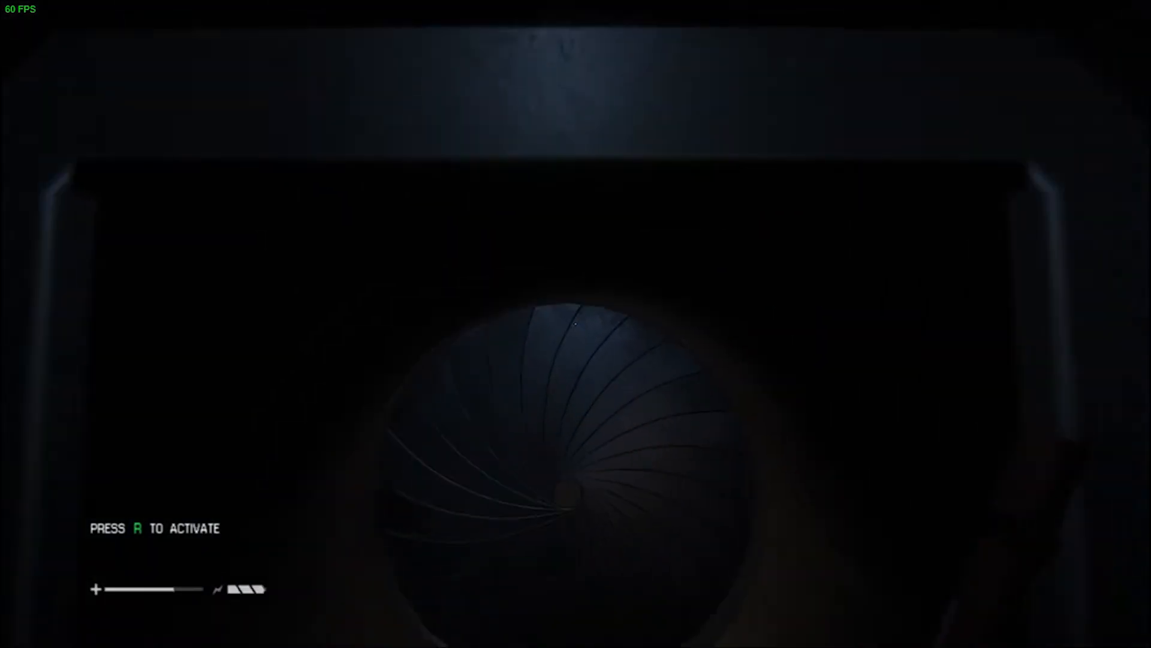
Step: Activate the rewire terminal again to show its system power controls
key("r")
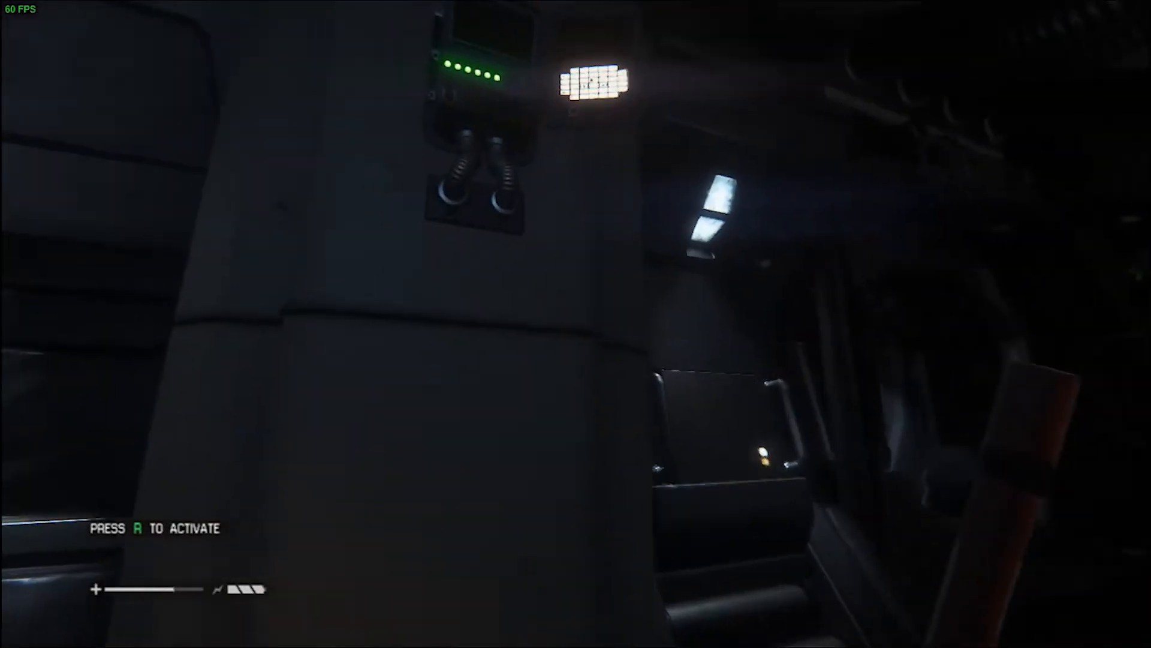
key("r")
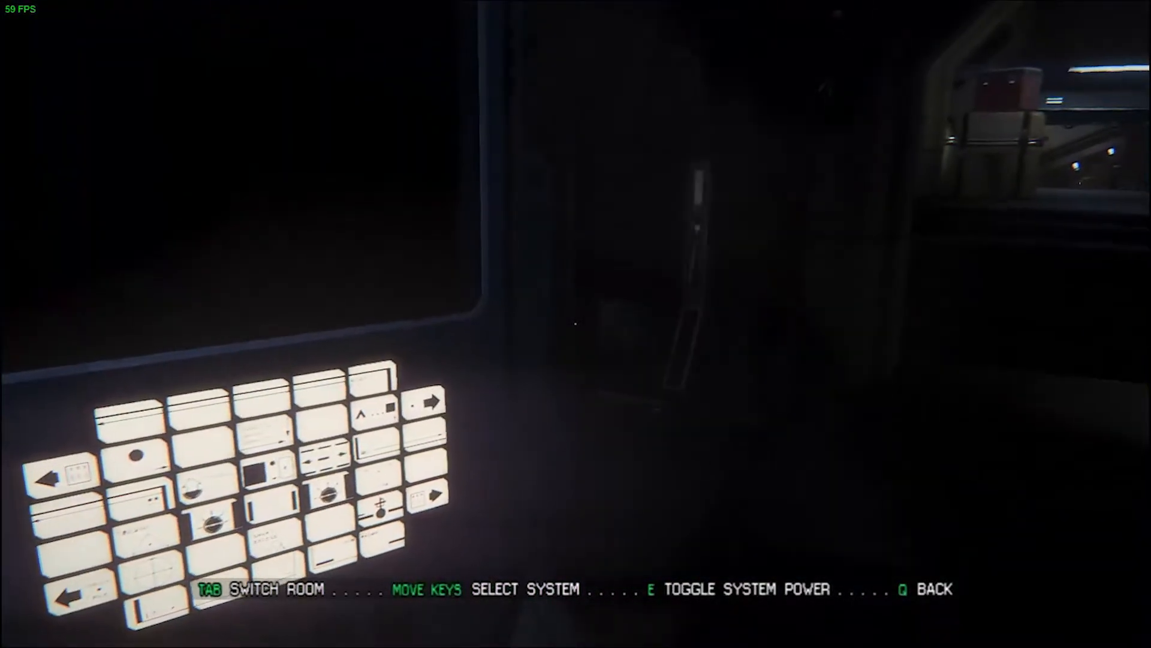
key("q")
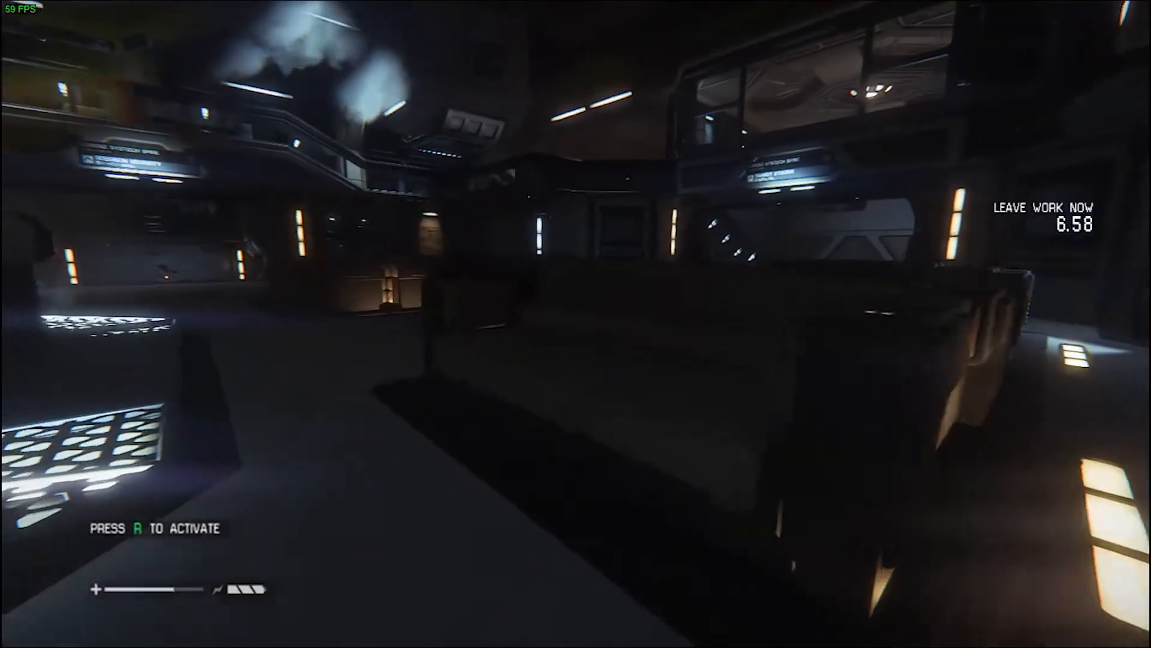
mouse_move(576, 323)
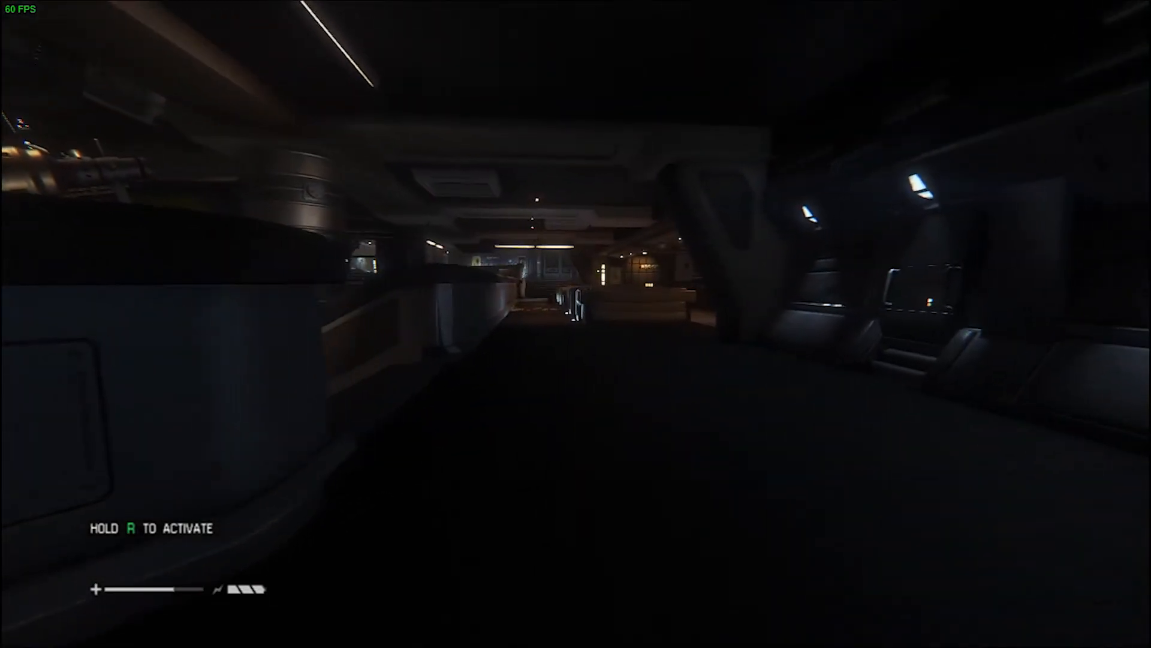
mouse_move(575, 324)
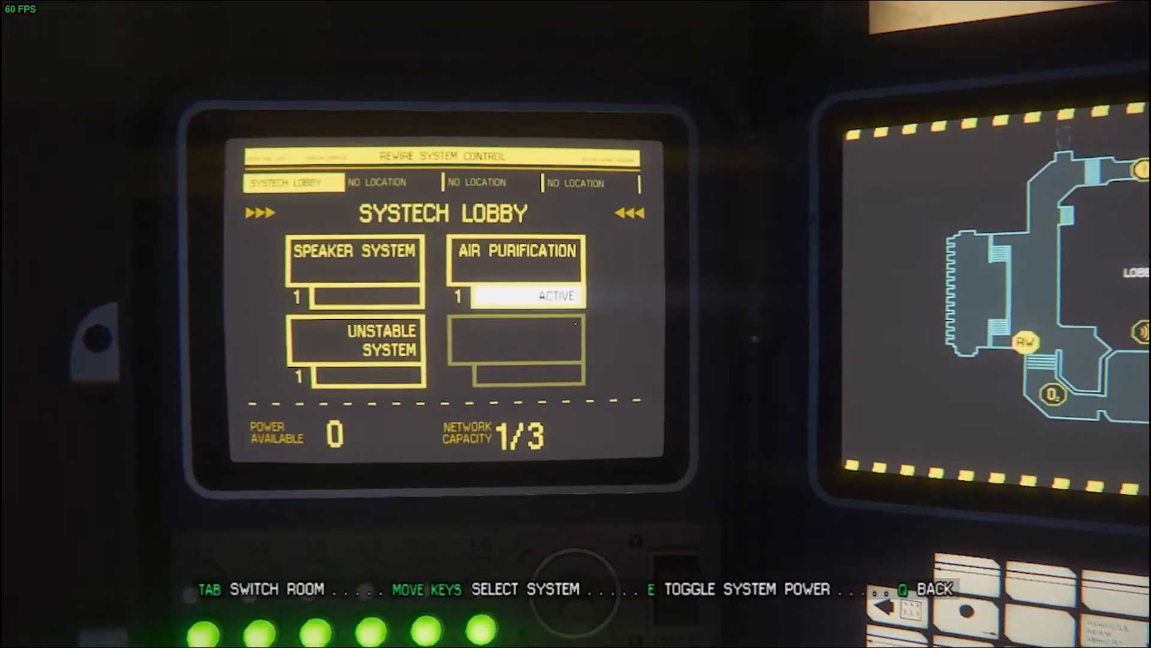
Step: Exit the Systech Lobby rewire terminal with Air Purification still active
key("q")
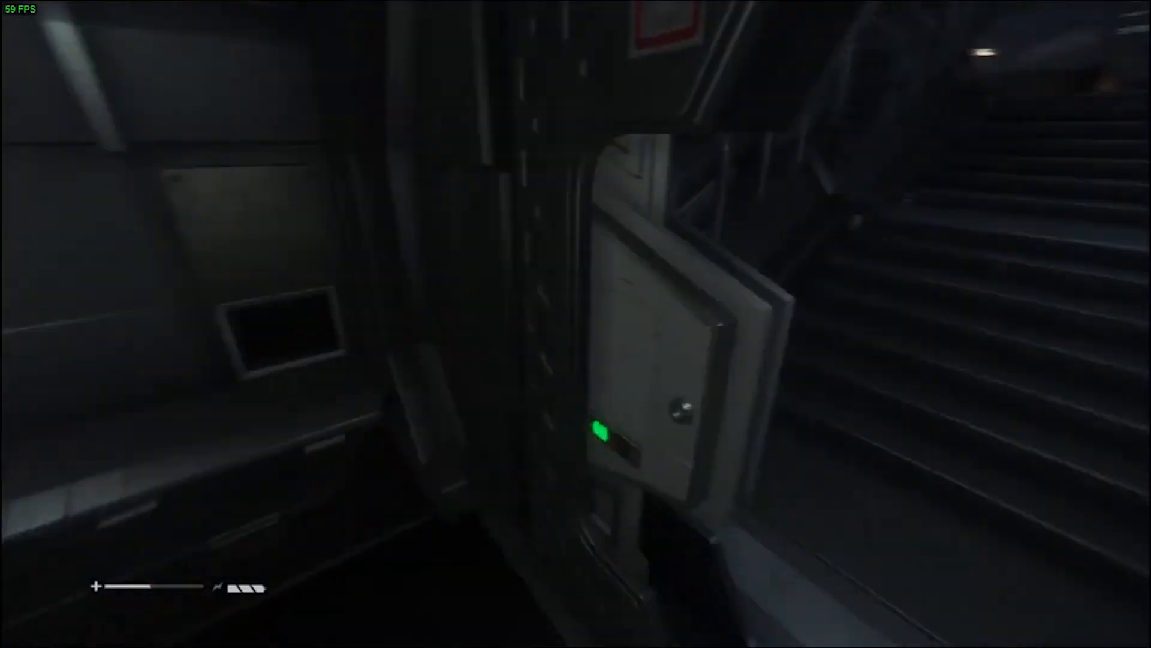
mouse_move(576, 324)
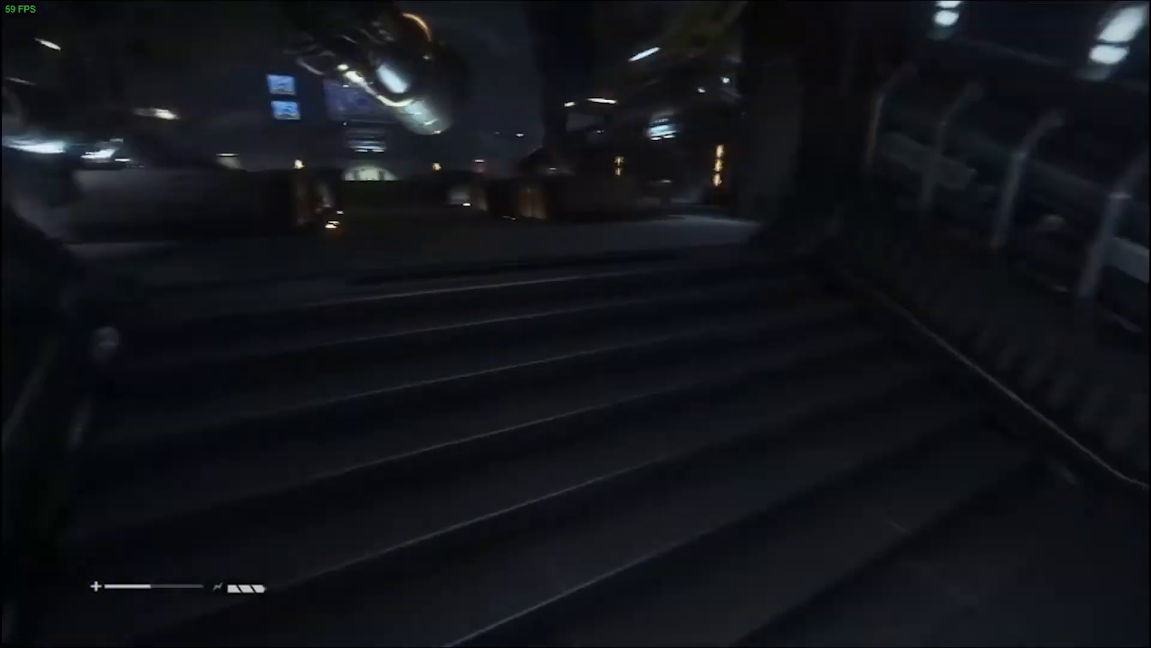
mouse_move(576, 324)
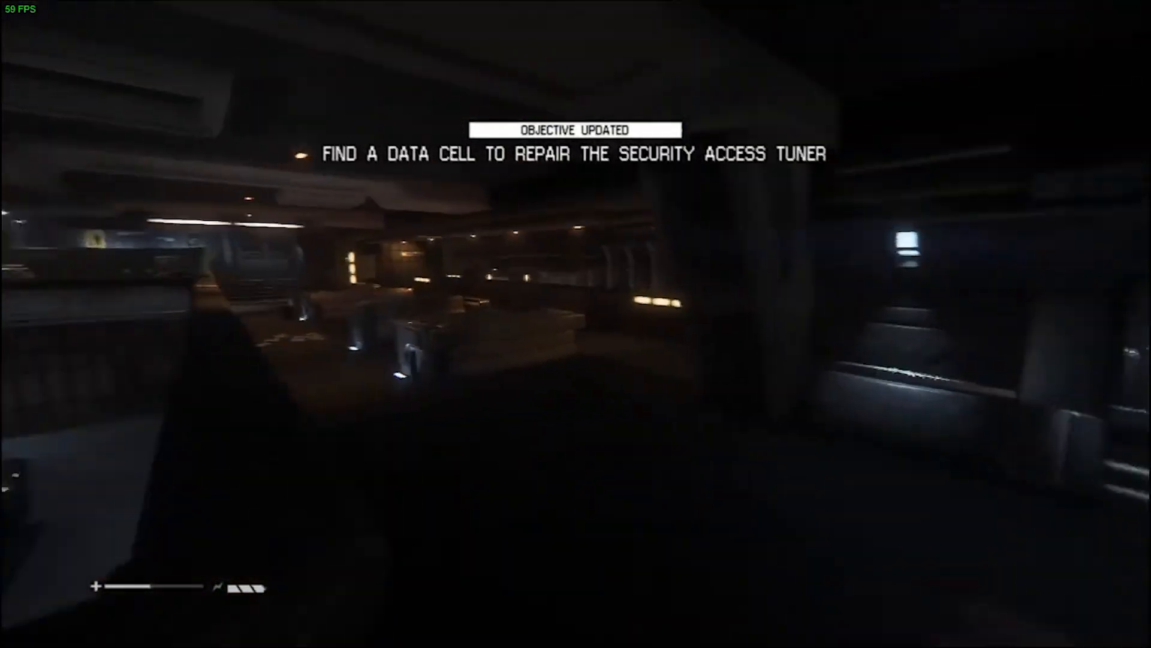
mouse_move(575, 324)
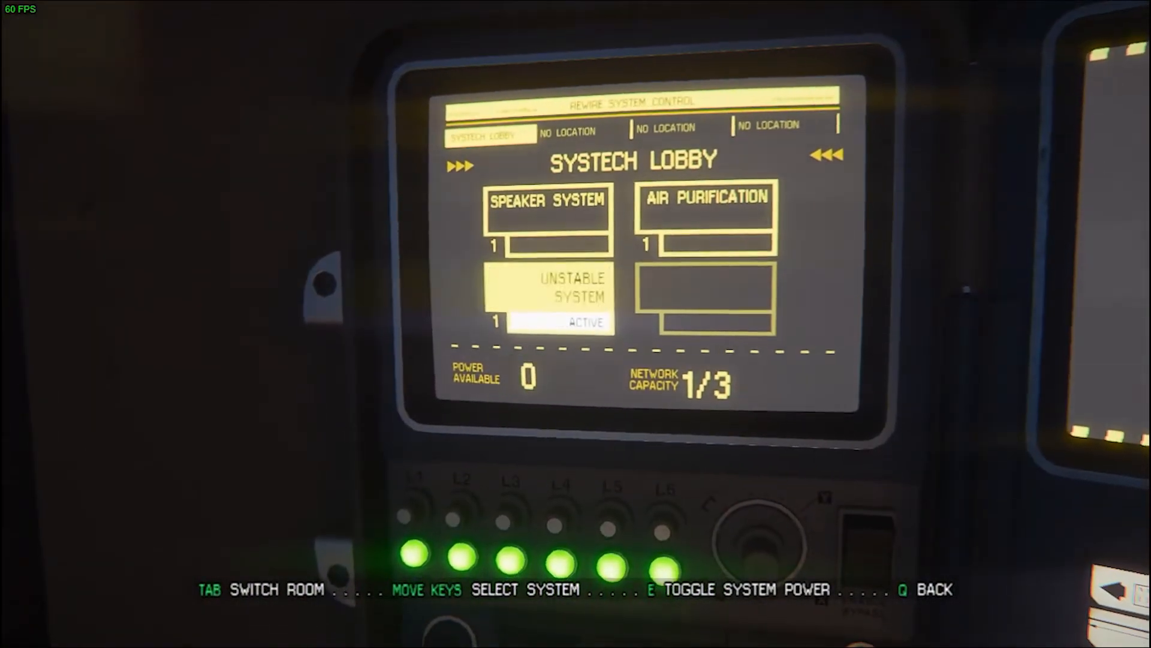
Step: Toggle systems at the Systech Lobby Rewire System Control terminal before being killed
key("e")
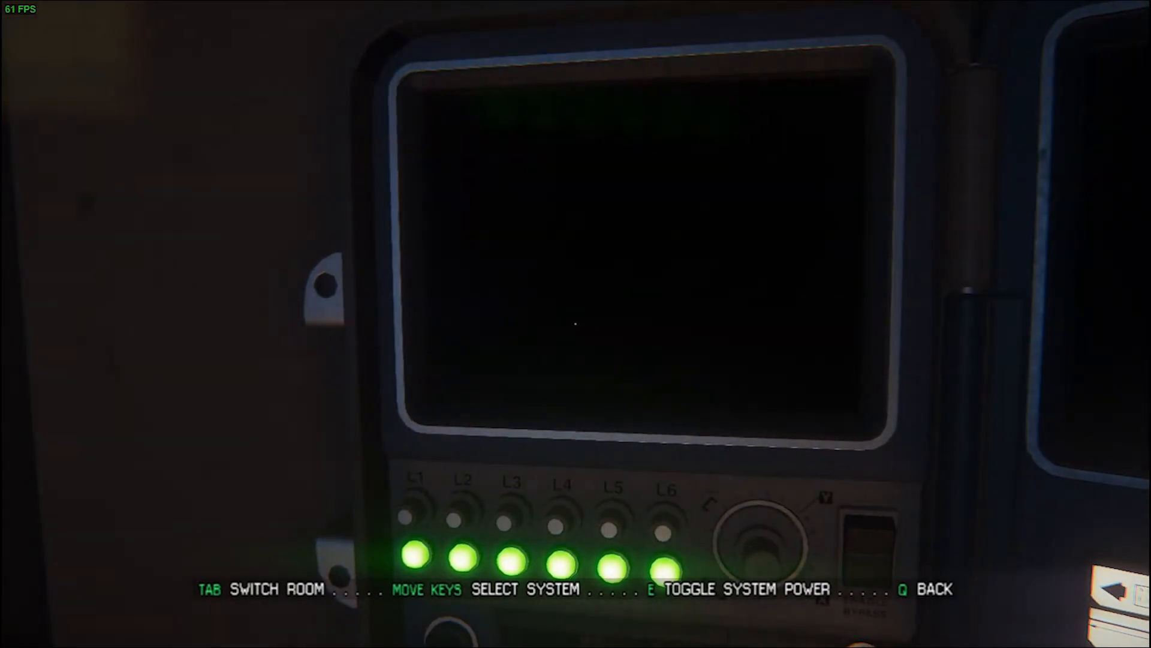
key("q")
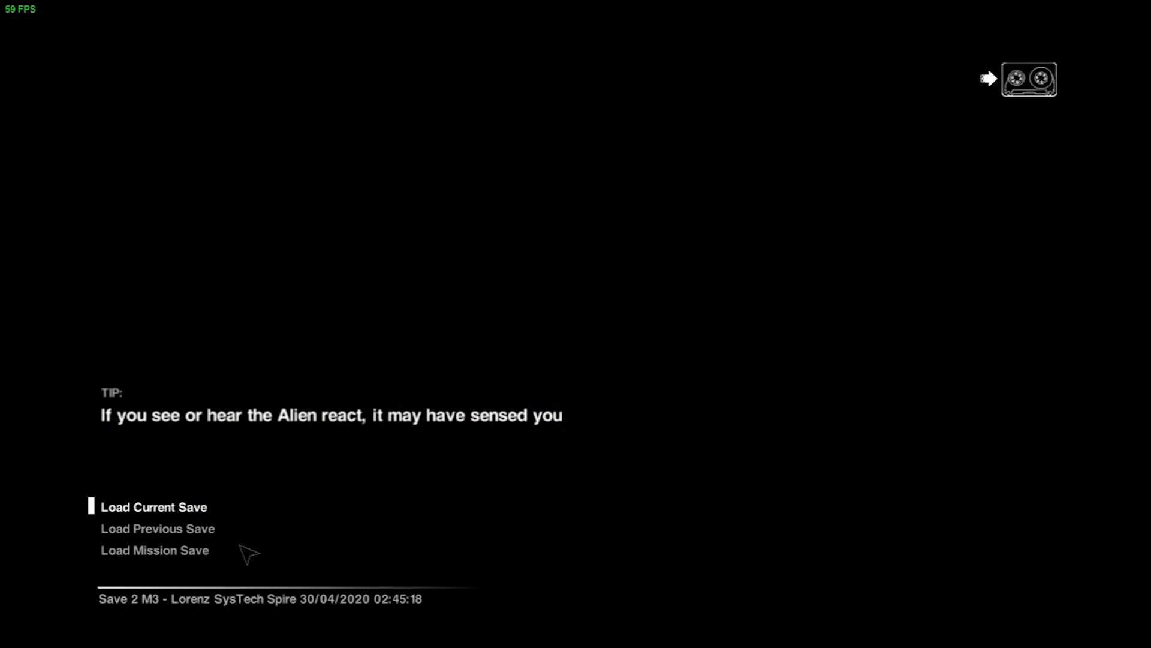
Step: Load the current save from the death screen to retry the checkpoint
left_click(154, 506)
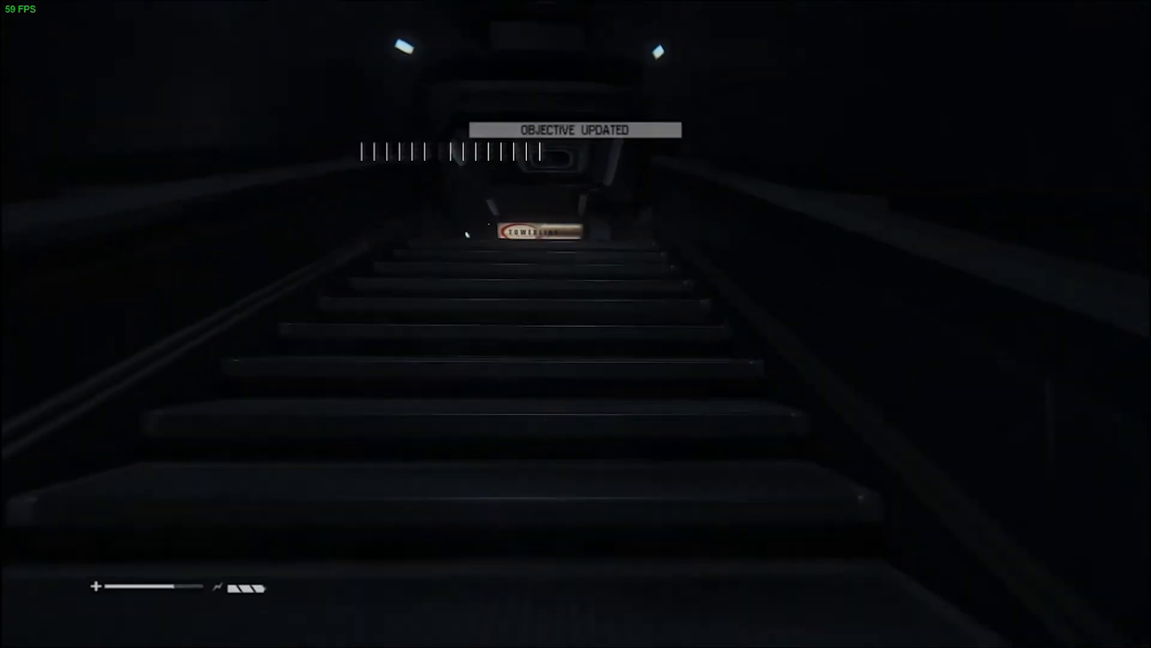
mouse_move(576, 324)
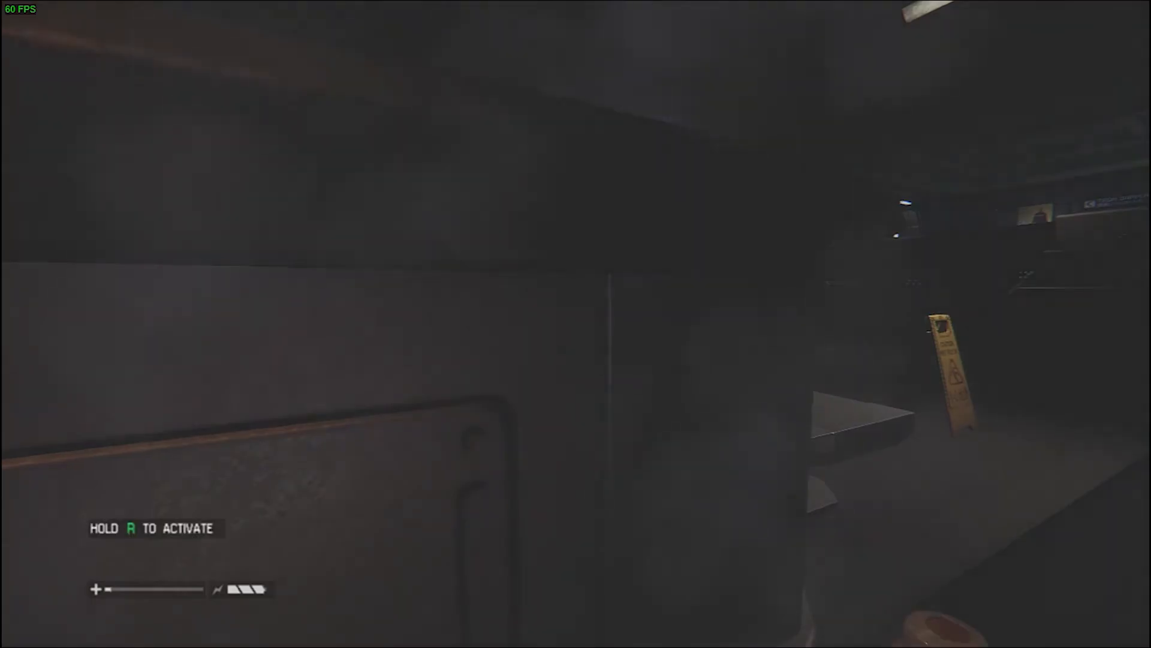
Step: Ignite a flare to light up the dark staircase area
key("r")
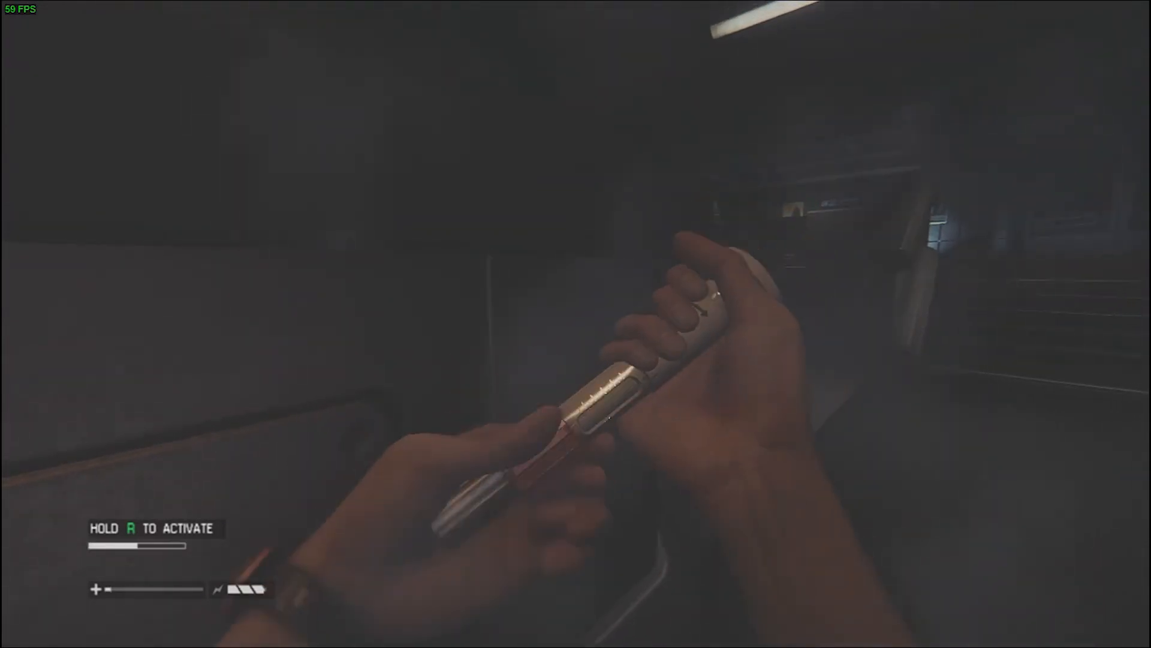